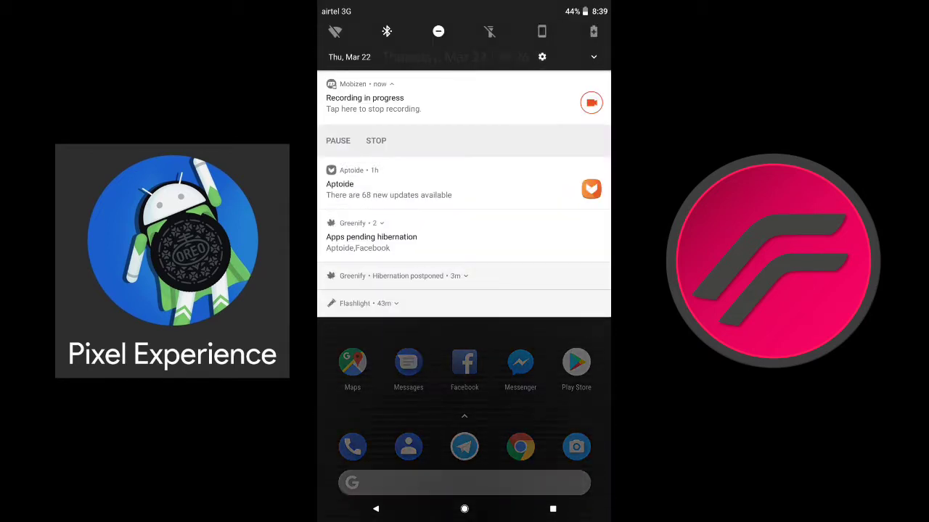
Reach Settings from the notification shade to view About phone with Android 8.1.0.
{"action": "left_click", "coordinate": [542, 56]}
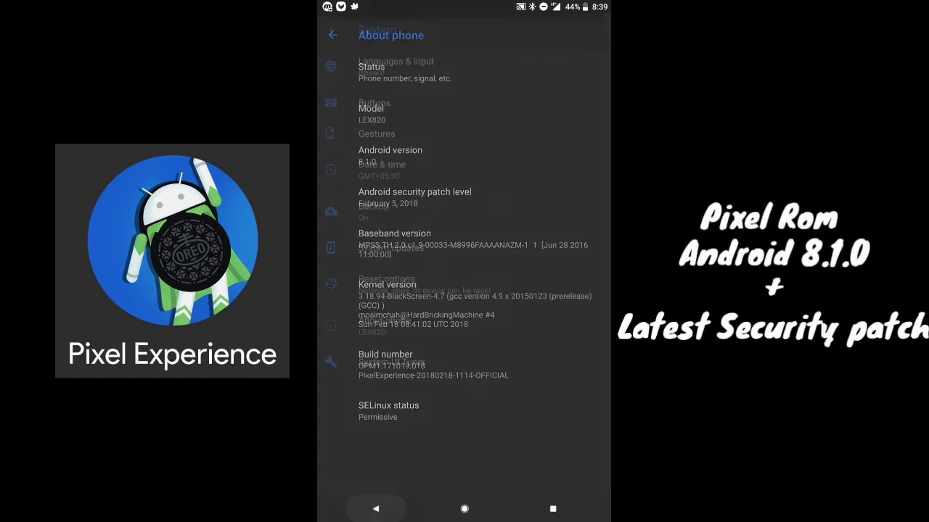
Run a check for new ROM updates in System updates, then return home.
{"action": "left_click", "coordinate": [331, 35]}
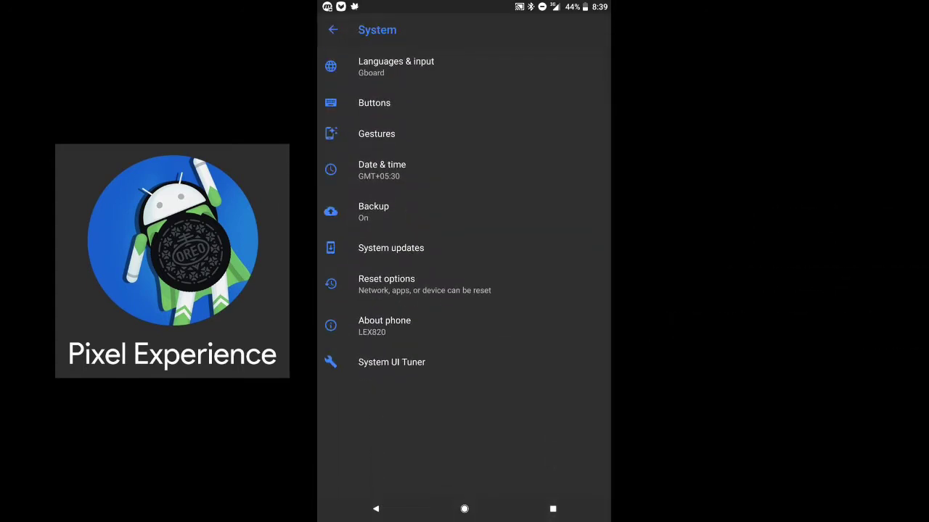
{"action": "left_click", "coordinate": [390, 246]}
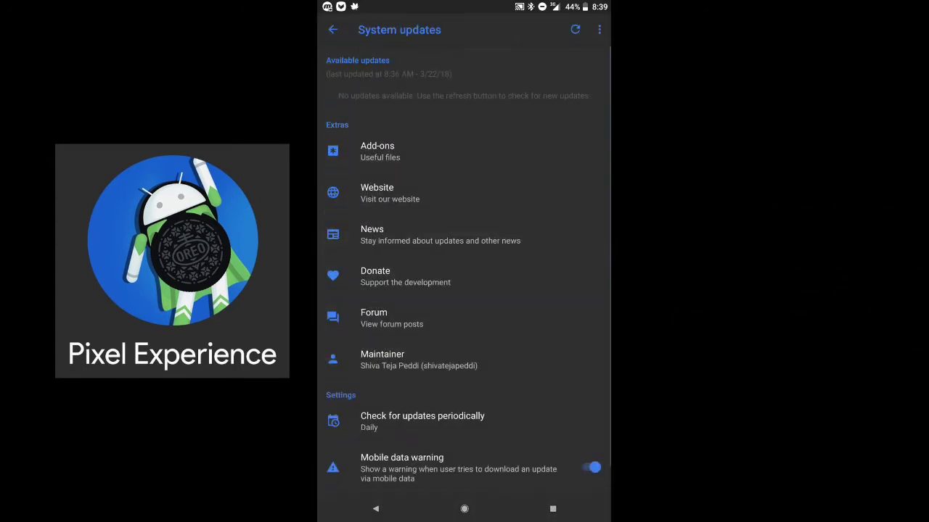
{"action": "left_click", "coordinate": [574, 29]}
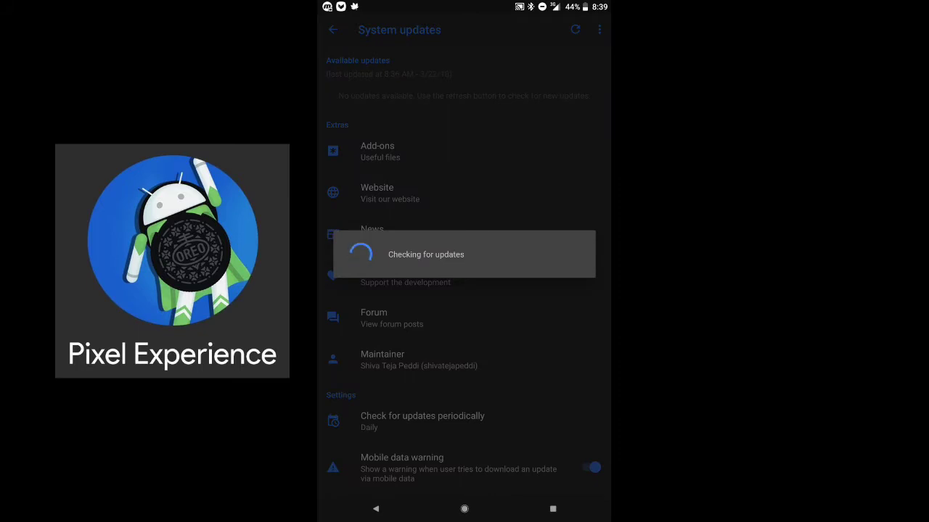
{"action": "left_click", "coordinate": [574, 29]}
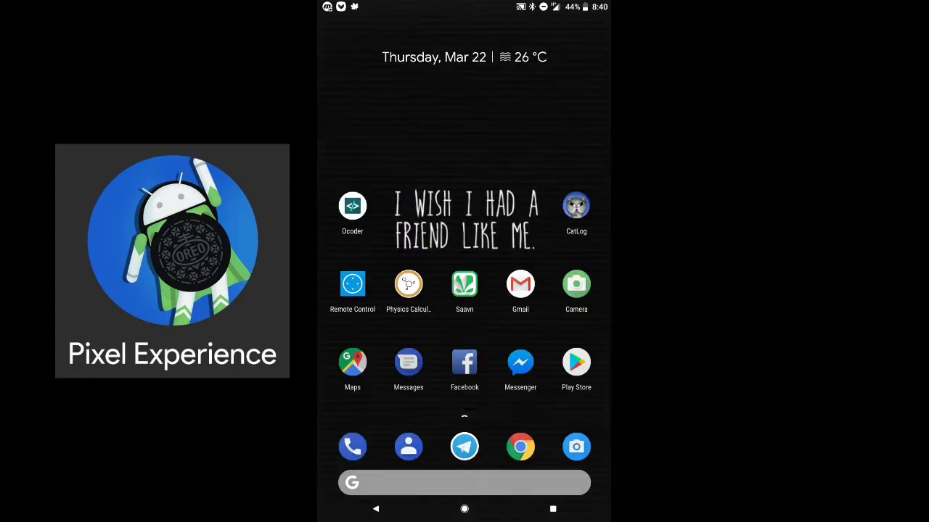
Bring down quick settings to reach the Battery settings page.
{"action": "scroll", "scroll_direction": "down", "scroll_amount": 3}
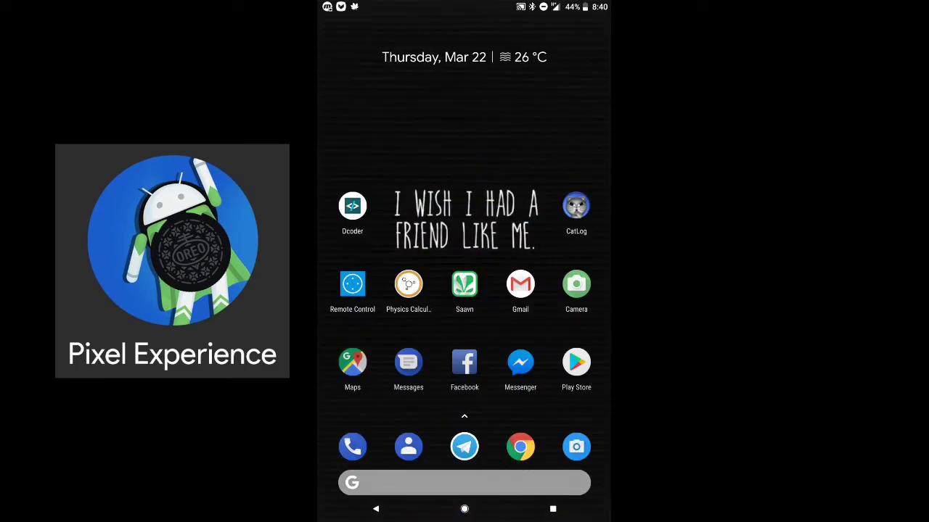
{"action": "left_click_drag", "start_coordinate": [465, 7], "coordinate": [465, 290]}
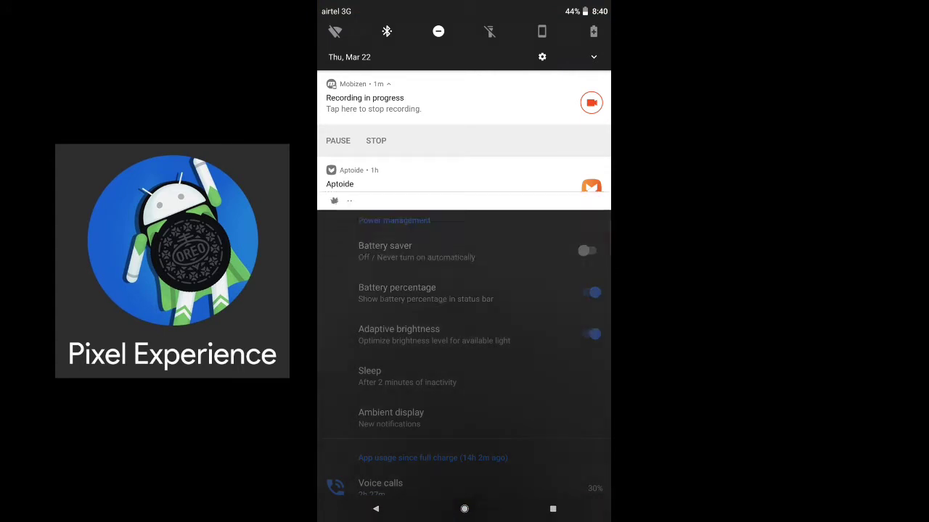
Leave battery settings and return to the home screen with the quote wallpaper.
{"action": "left_click", "coordinate": [464, 508]}
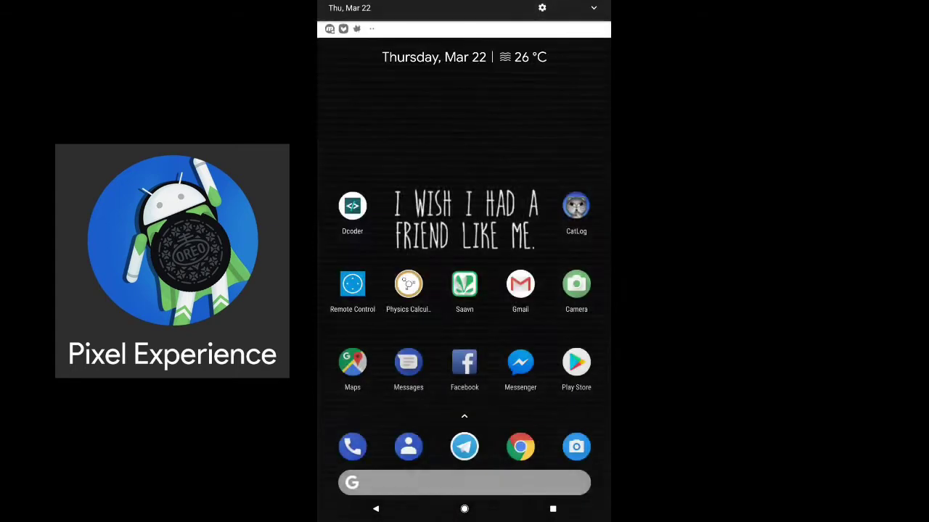
{"action": "left_click", "coordinate": [541, 9]}
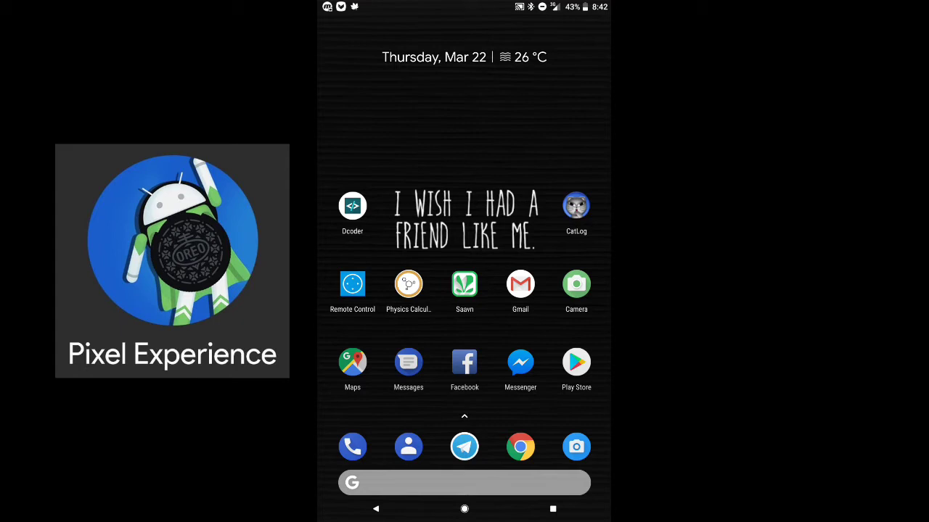
Dismiss the shade and bring up the app drawer listing all installed apps.
{"action": "scroll", "scroll_direction": "down", "scroll_amount": 3}
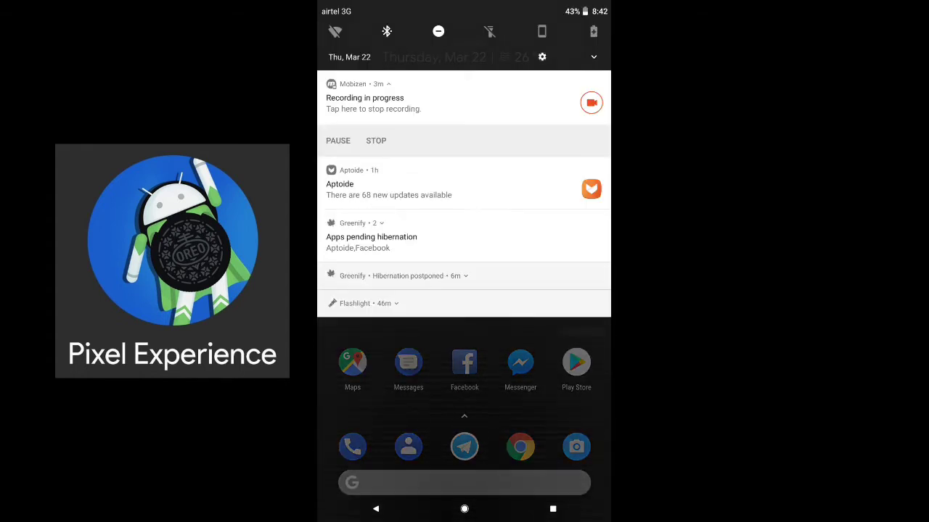
{"action": "left_click", "coordinate": [386, 303]}
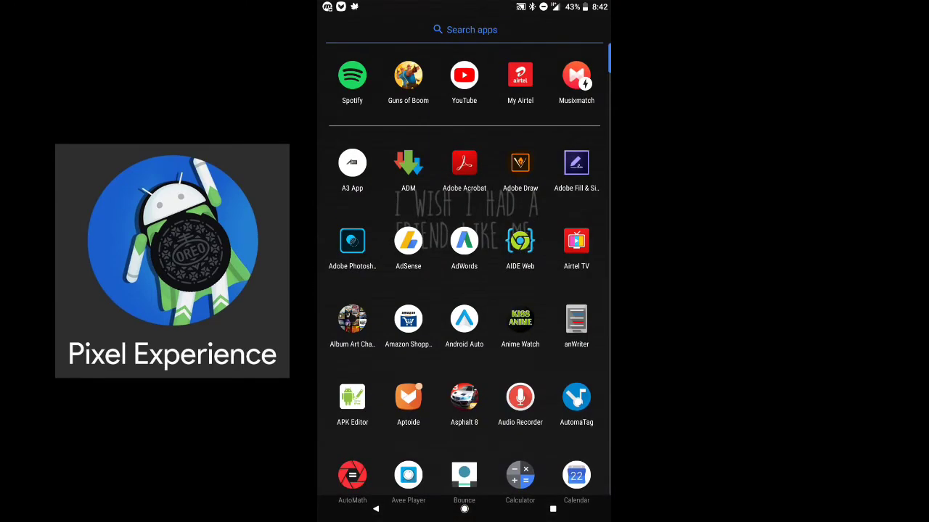
Browse the app drawer, return home and reach the main Settings list from the shade.
{"action": "scroll", "scroll_direction": "down", "scroll_amount": 3}
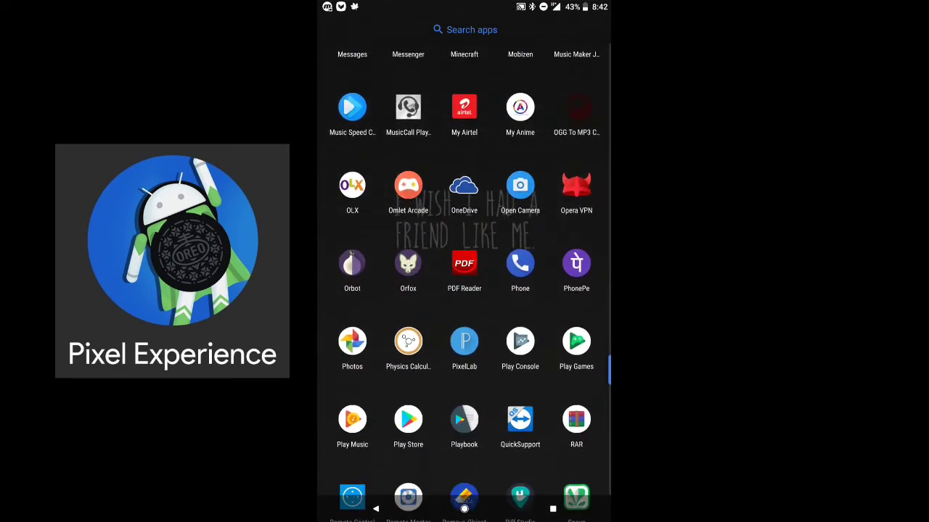
{"action": "scroll", "scroll_direction": "down", "scroll_amount": 3}
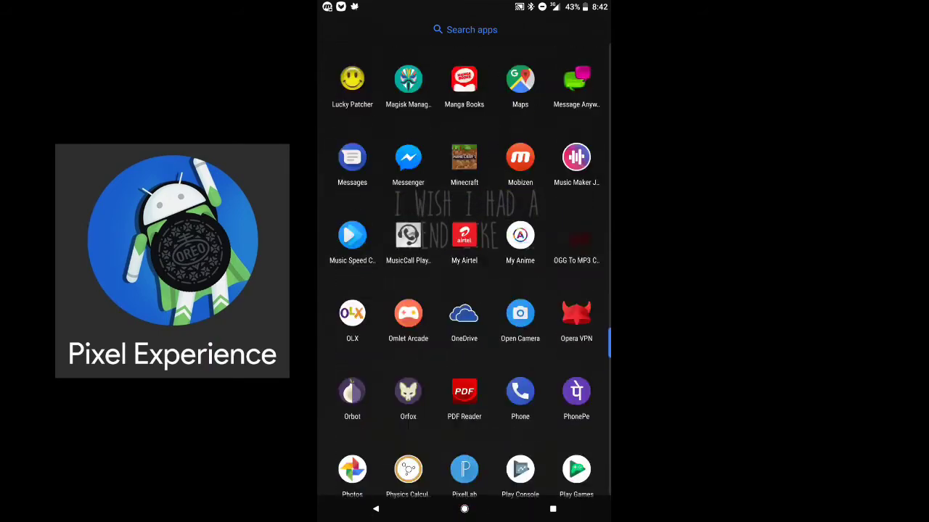
{"action": "left_click", "coordinate": [464, 509]}
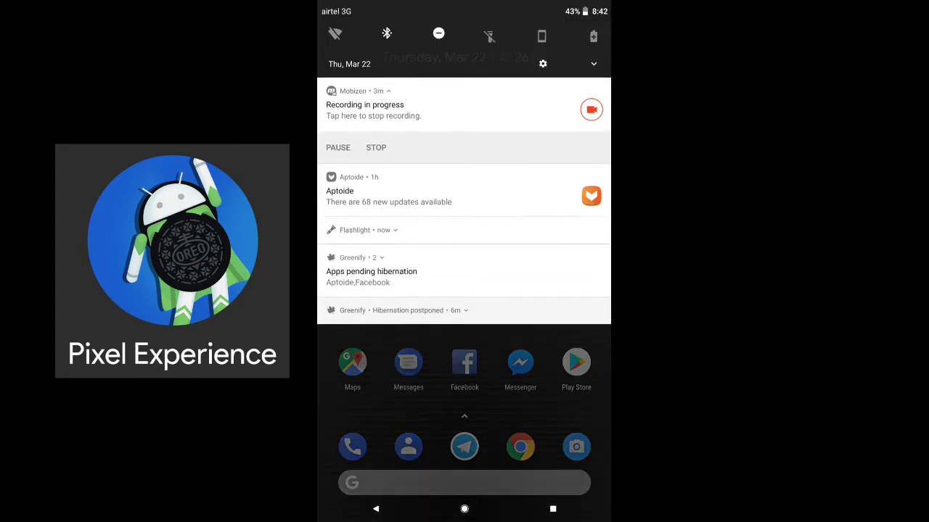
{"action": "left_click", "coordinate": [544, 62]}
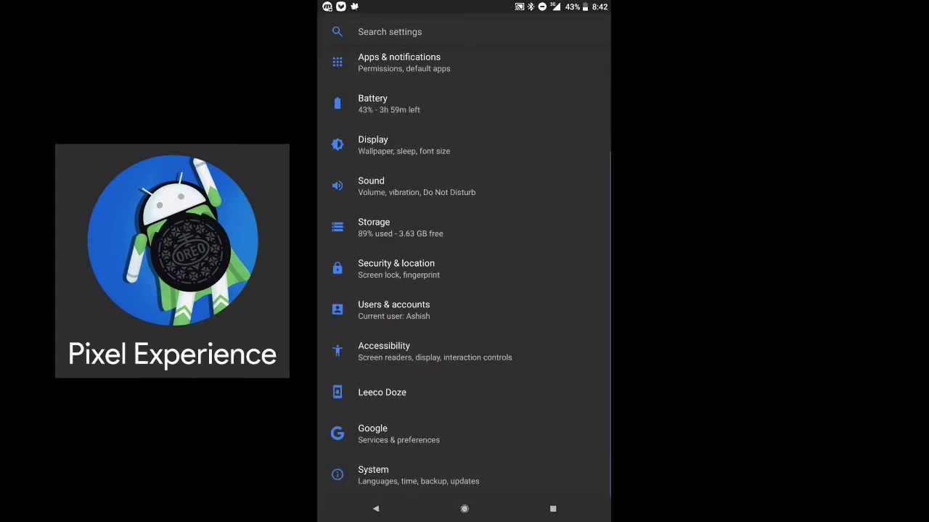
Look through the main Settings categories: Battery, Display, Storage and System.
{"action": "left_click", "coordinate": [375, 475]}
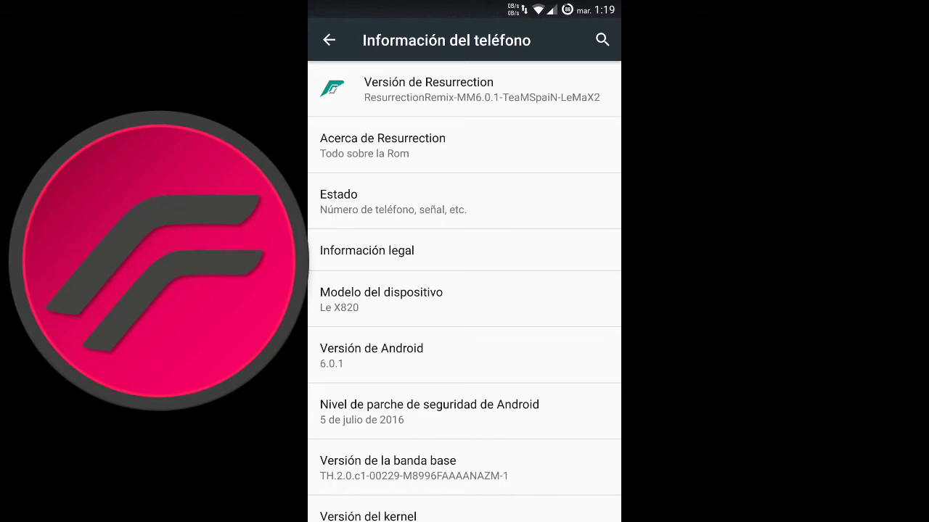
{"action": "left_click", "coordinate": [328, 41]}
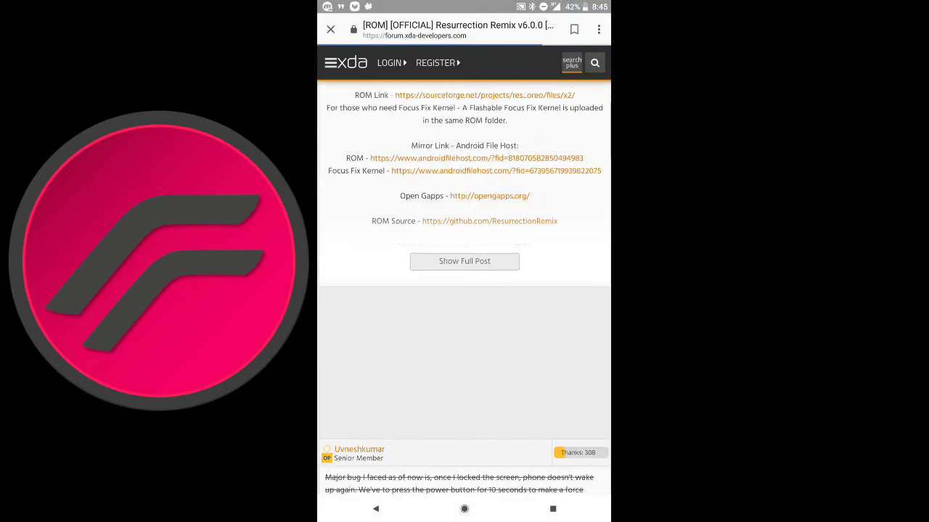
Expand the full first post, read install instructions and bugs, and return to the top.
{"action": "left_click", "coordinate": [464, 261]}
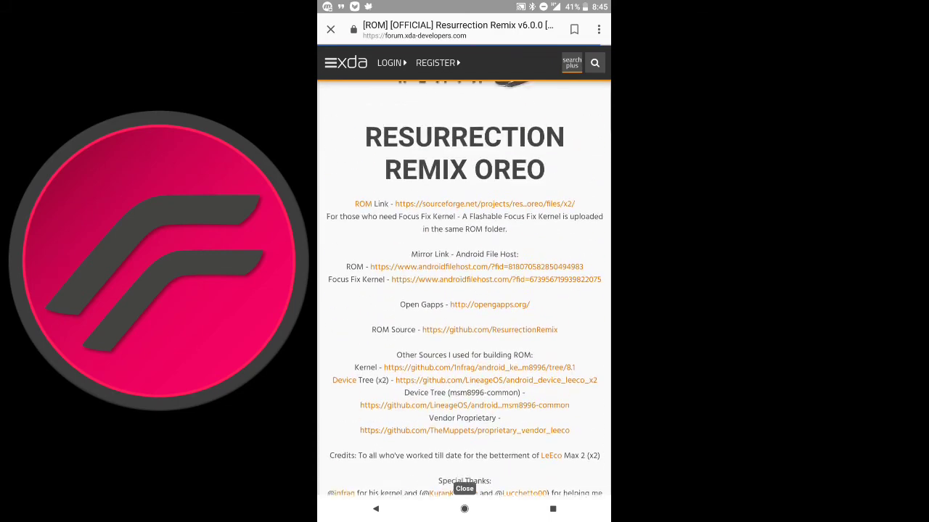
{"action": "scroll", "scroll_direction": "down", "scroll_amount": 3}
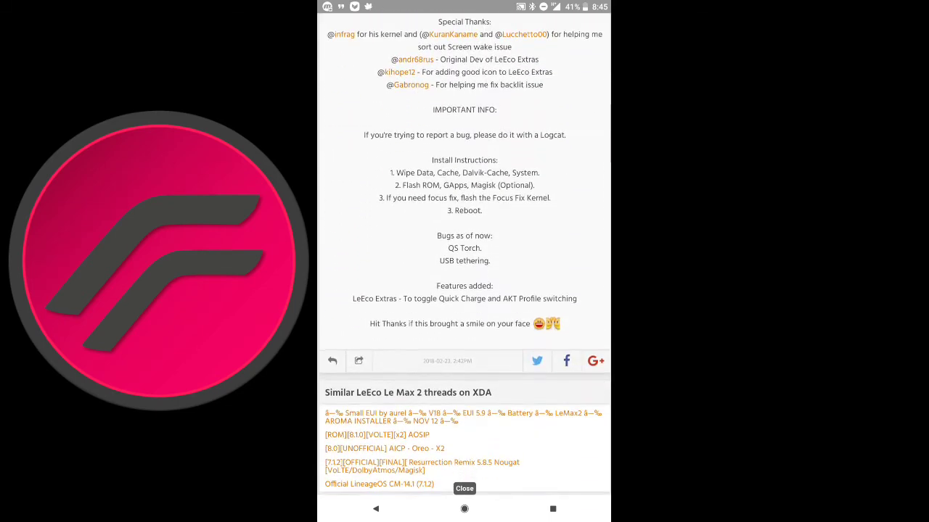
{"action": "scroll", "scroll_direction": "down", "scroll_amount": 3}
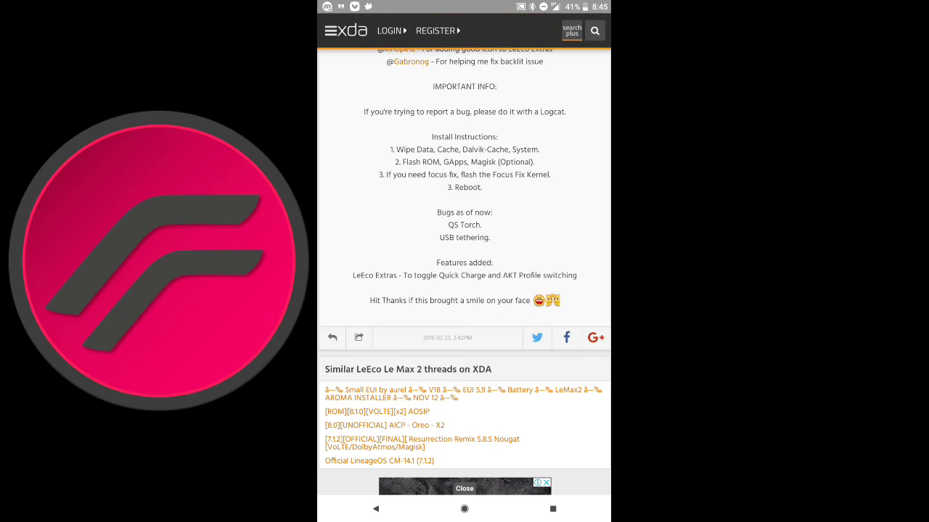
{"action": "scroll", "scroll_direction": "down", "scroll_amount": 3}
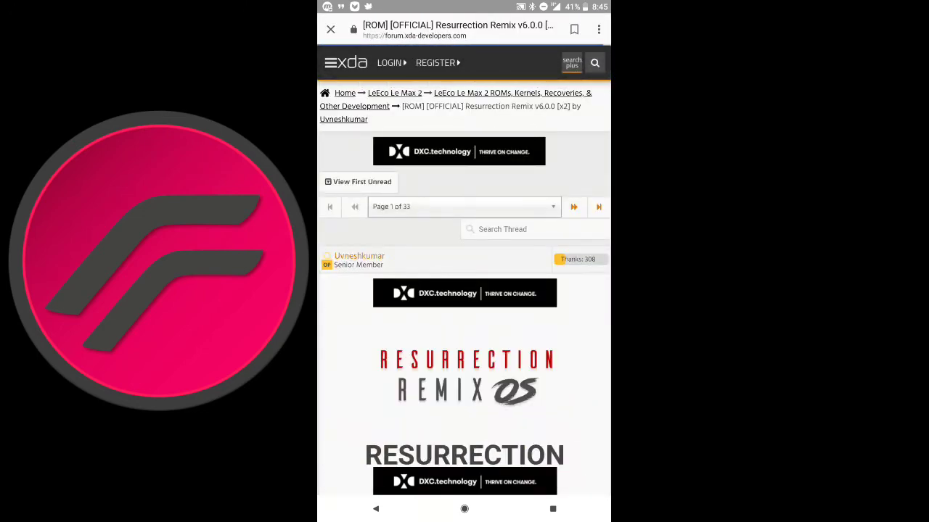
{"action": "scroll", "scroll_direction": "down", "scroll_amount": 3}
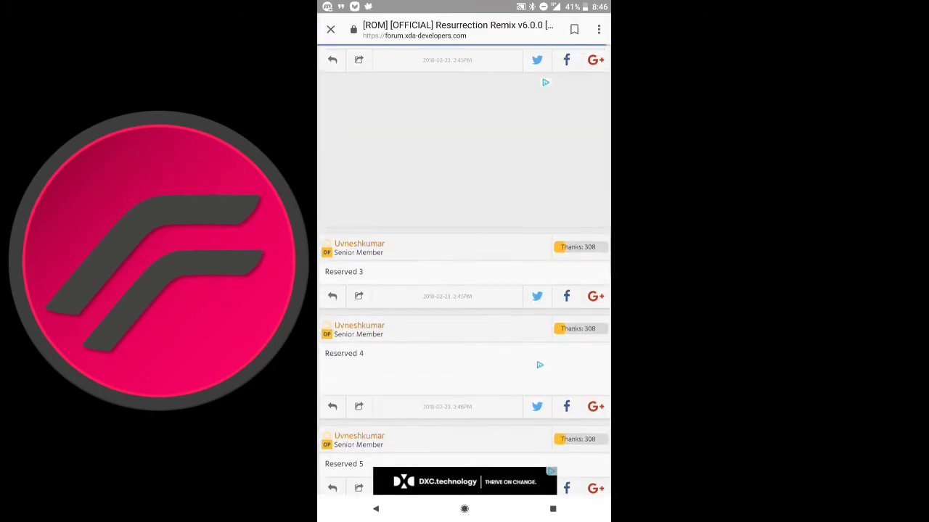
{"action": "scroll", "scroll_direction": "down", "scroll_amount": 3}
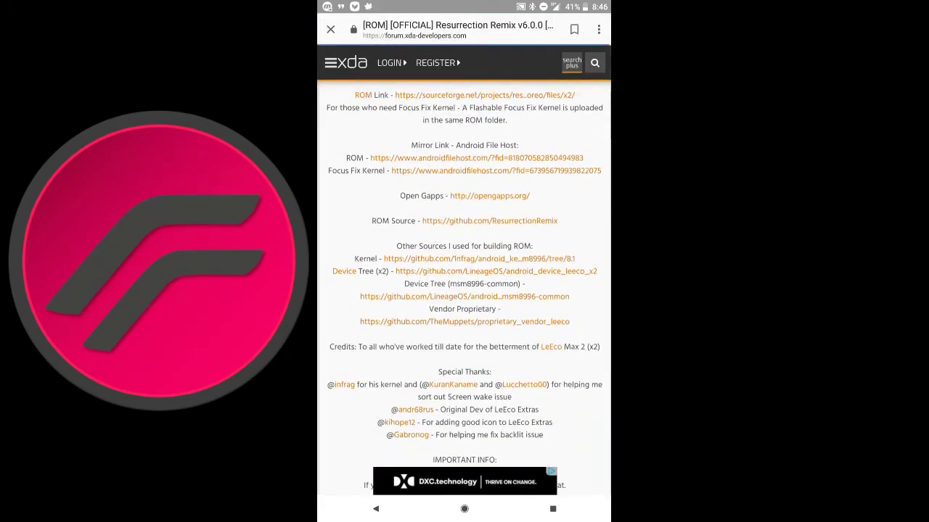
{"action": "scroll", "scroll_direction": "down", "scroll_amount": 3}
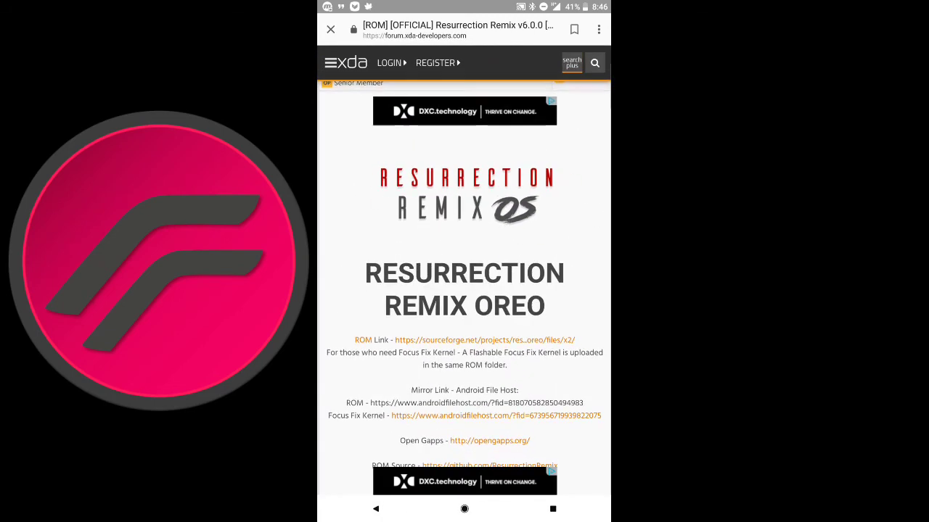
{"action": "scroll", "scroll_direction": "down", "scroll_amount": 3}
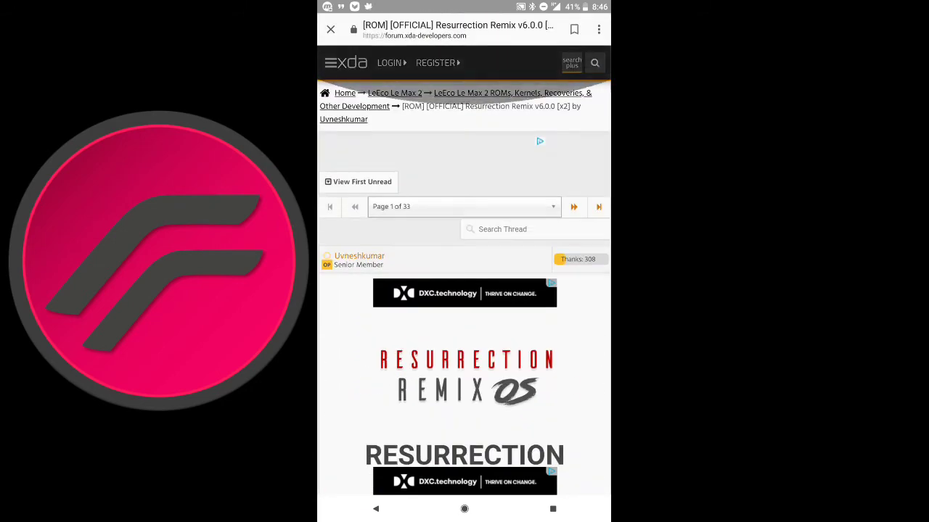
Leave the XDA thread and swipe through home screen pages with the music widget.
{"action": "scroll", "scroll_direction": "down", "scroll_amount": 3}
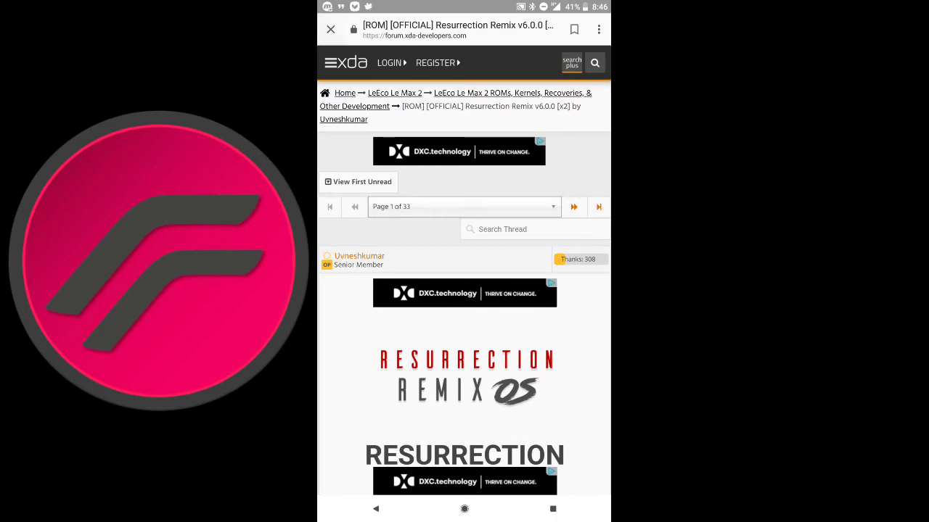
{"action": "left_click", "coordinate": [464, 511]}
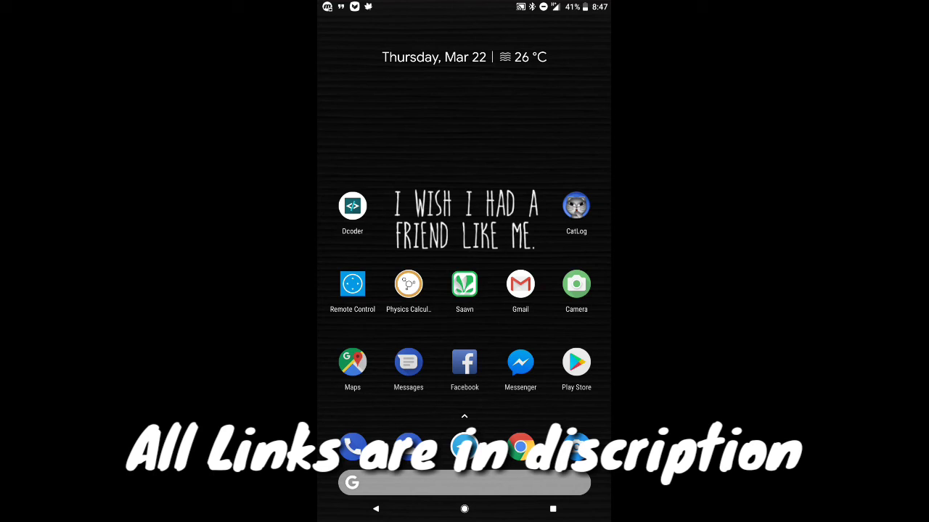
{"action": "scroll", "scroll_direction": "left", "scroll_amount": 3}
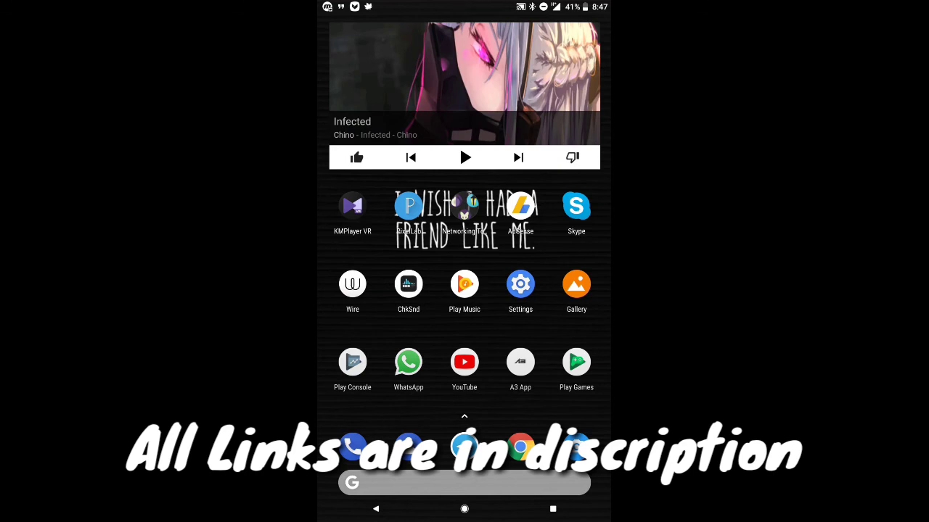